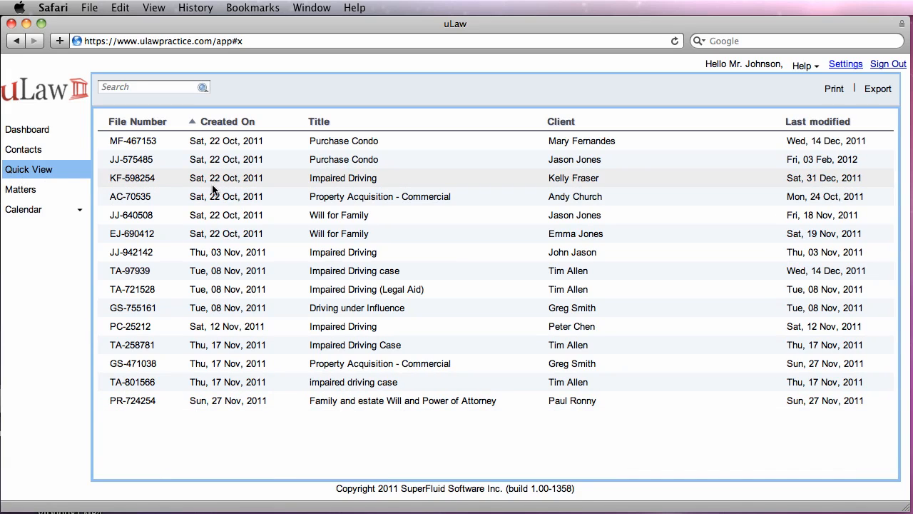
Re-sort the matter list by client, title and creation date, ending on ascending file number
{"action": "scroll", "scroll_direction": "down", "scroll_amount": 3}
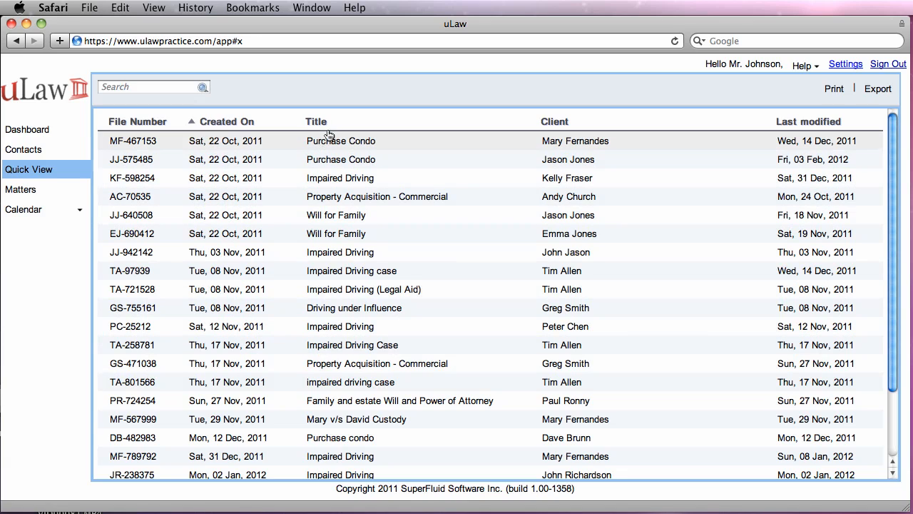
{"action": "mouse_move", "coordinate": [545, 135]}
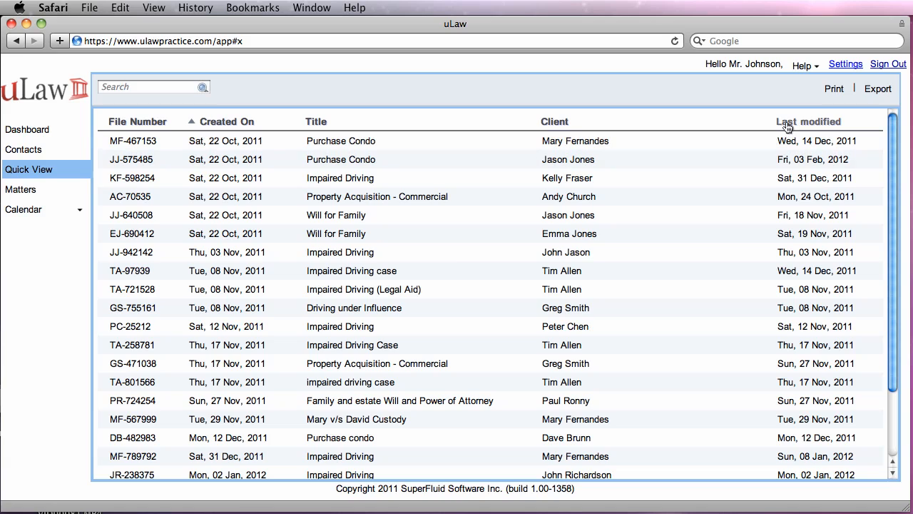
{"action": "mouse_move", "coordinate": [555, 123]}
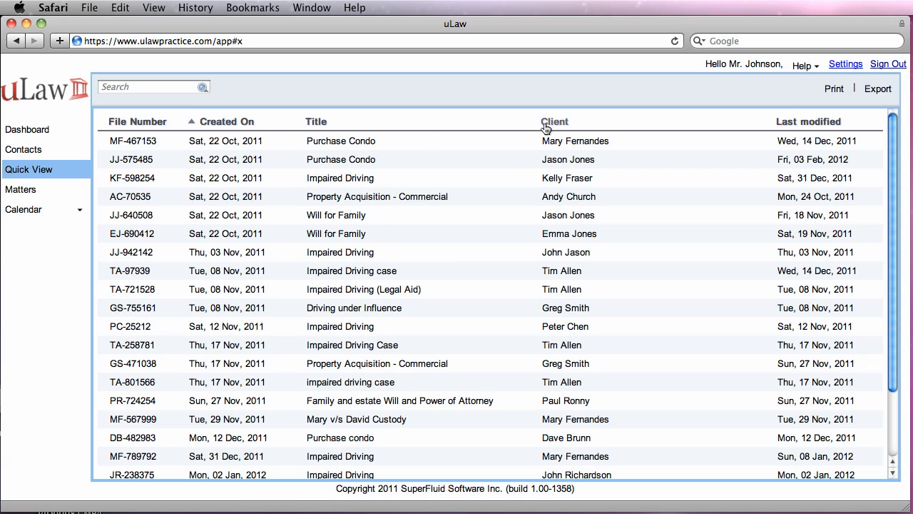
{"action": "left_click", "coordinate": [555, 122]}
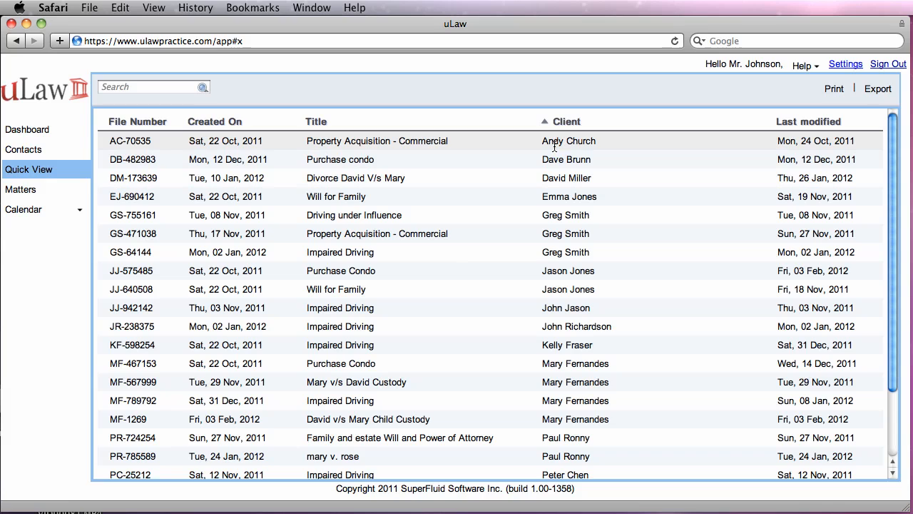
{"action": "left_click", "coordinate": [330, 121]}
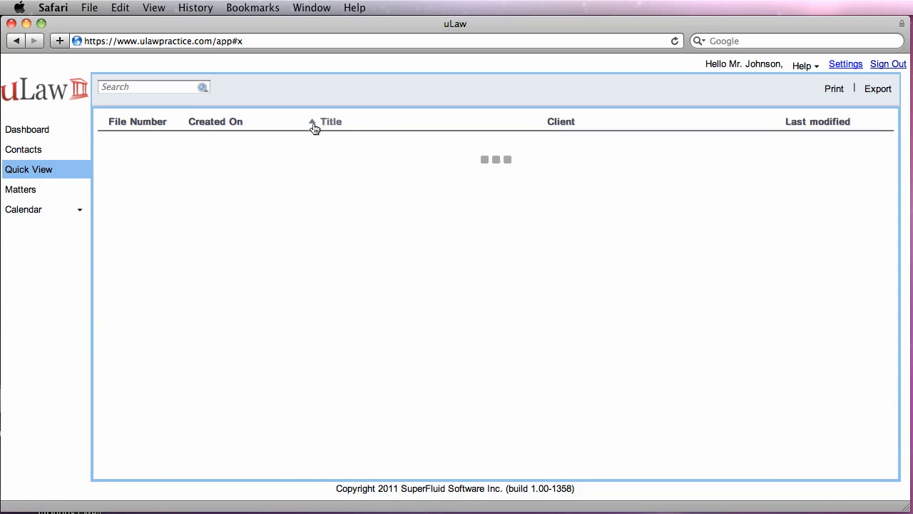
{"action": "left_click", "coordinate": [227, 121]}
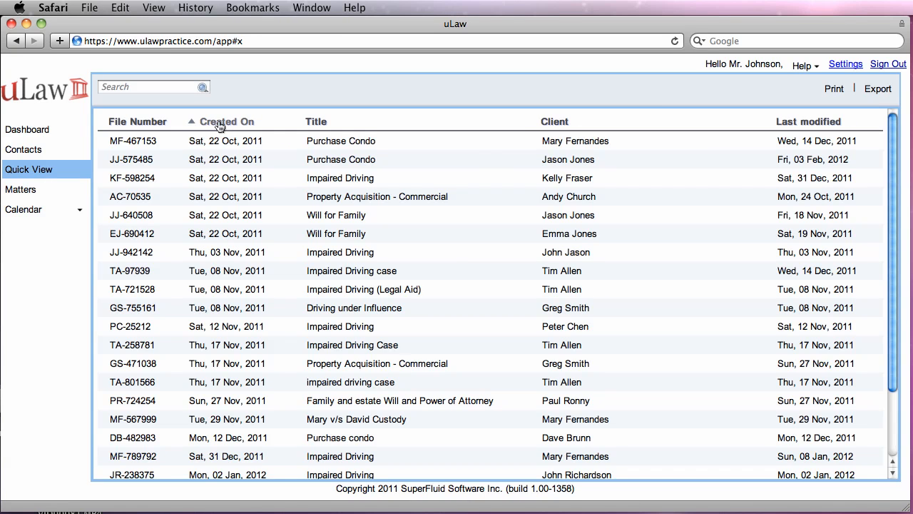
{"action": "left_click", "coordinate": [227, 121]}
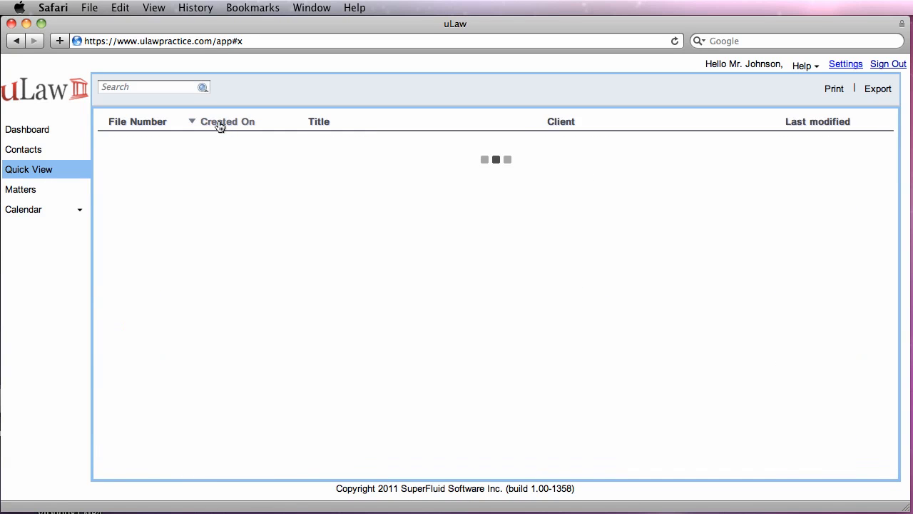
{"action": "left_click", "coordinate": [137, 121]}
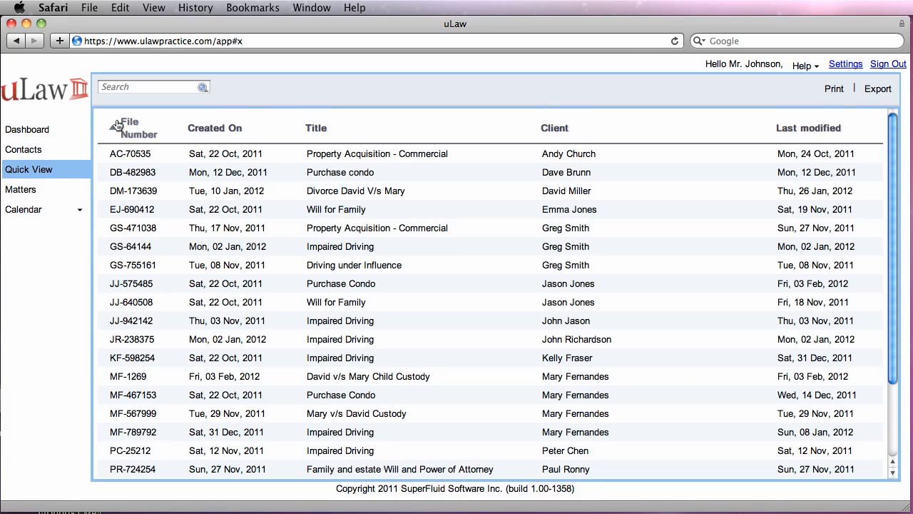
{"action": "left_click", "coordinate": [154, 86]}
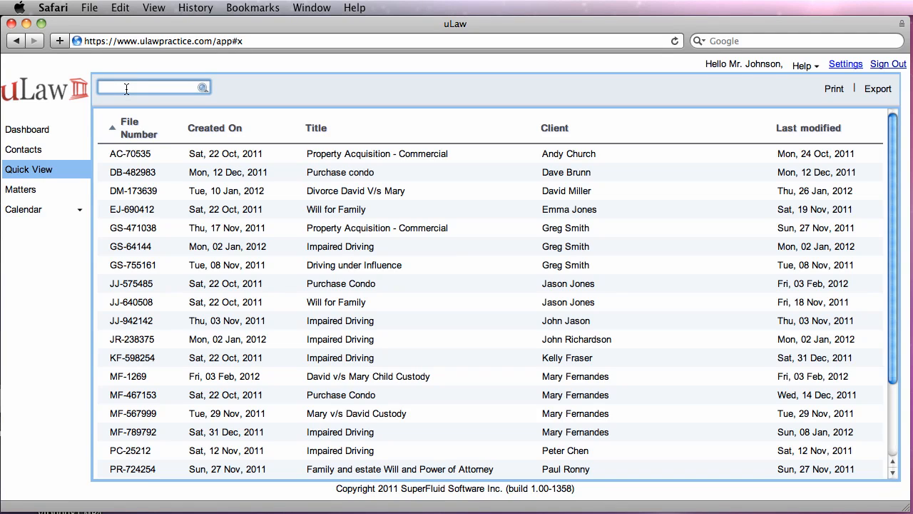
{"action": "type", "text": "an"}
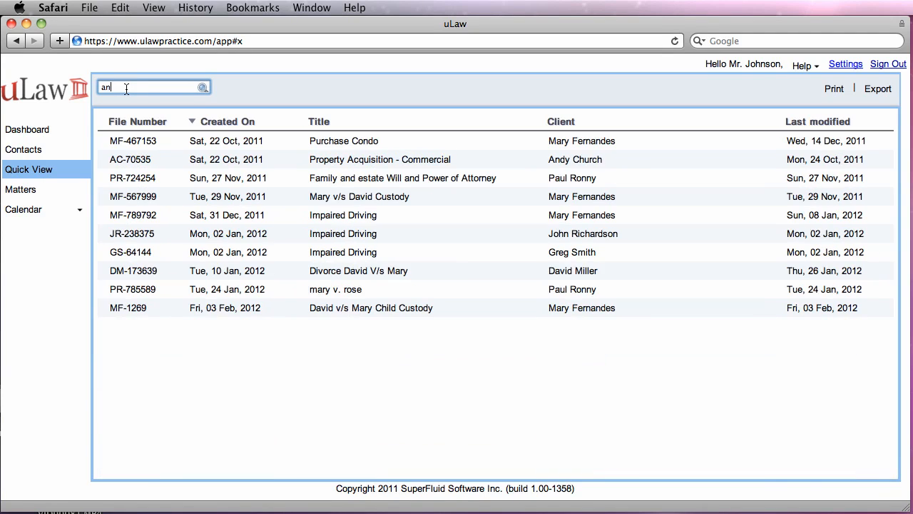
{"action": "type", "text": "dy"}
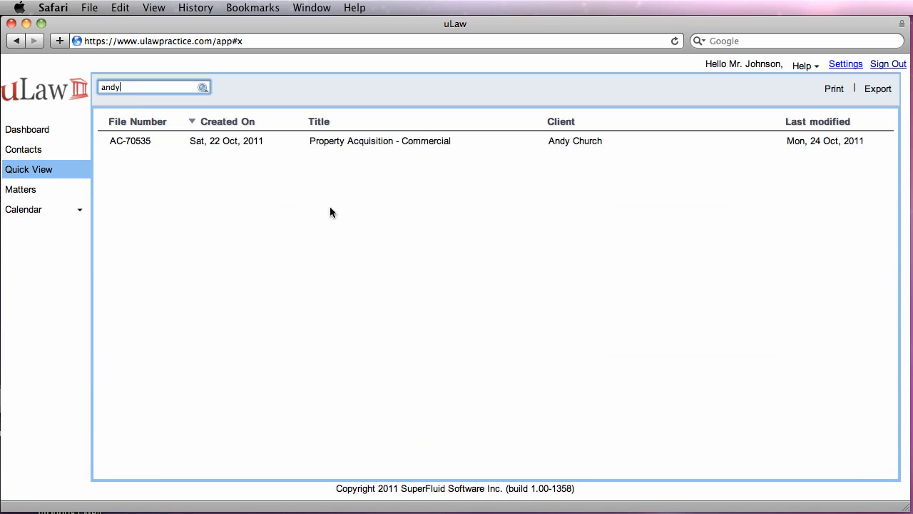
{"action": "mouse_move", "coordinate": [575, 140]}
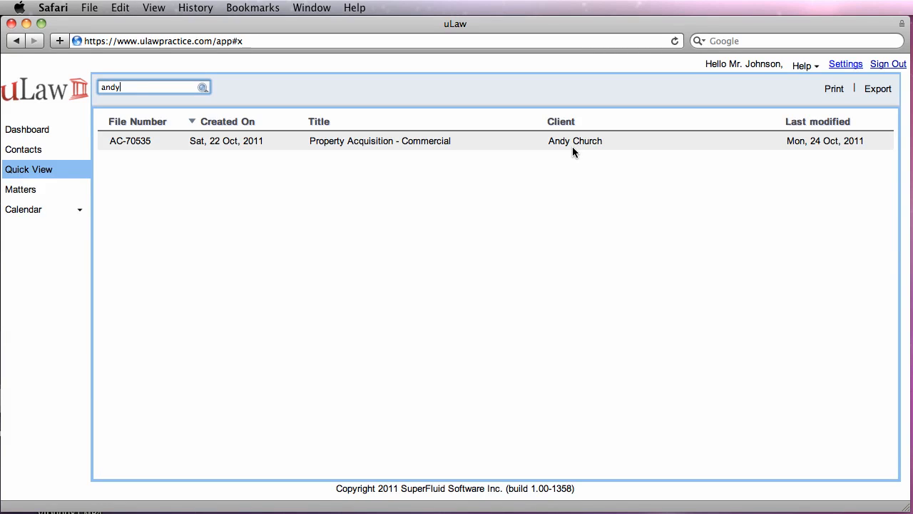
{"action": "left_click", "coordinate": [20, 189]}
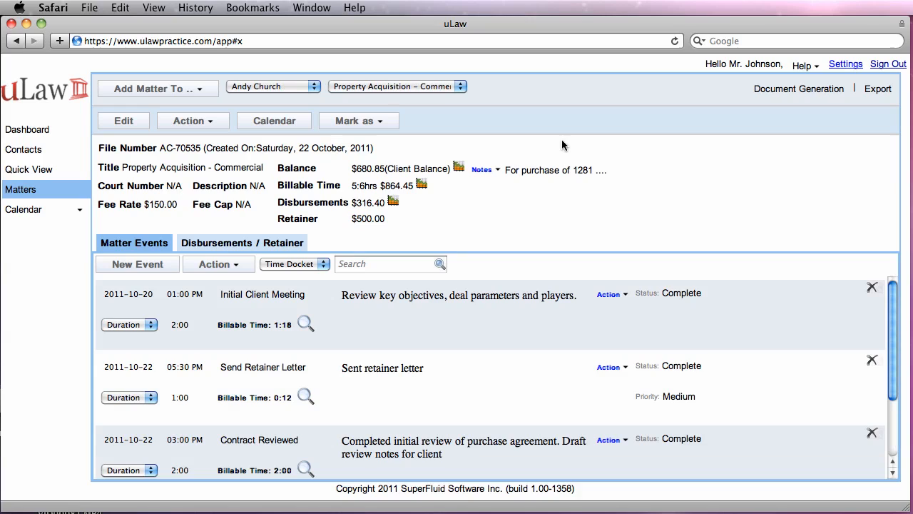
{"action": "mouse_move", "coordinate": [221, 223]}
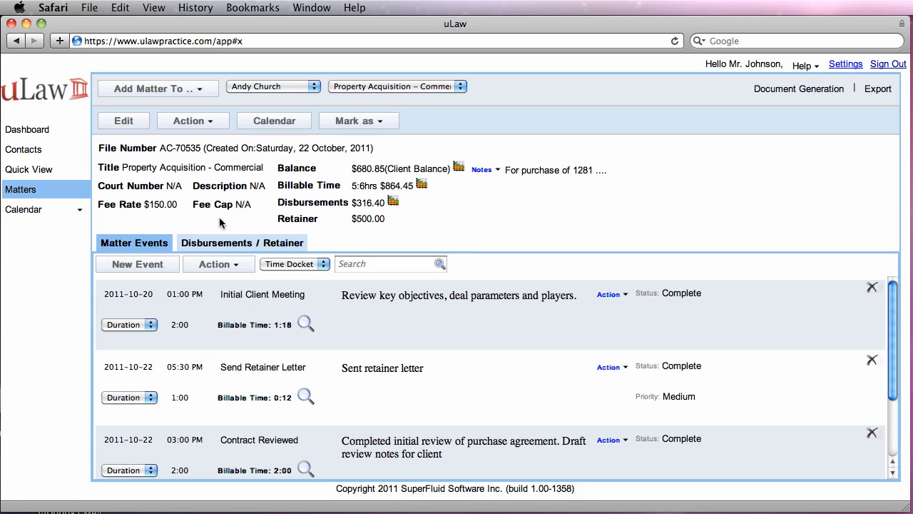
Go from matter AC-70535's details back to the Quick View list filtered by 'andy'
{"action": "left_click", "coordinate": [29, 169]}
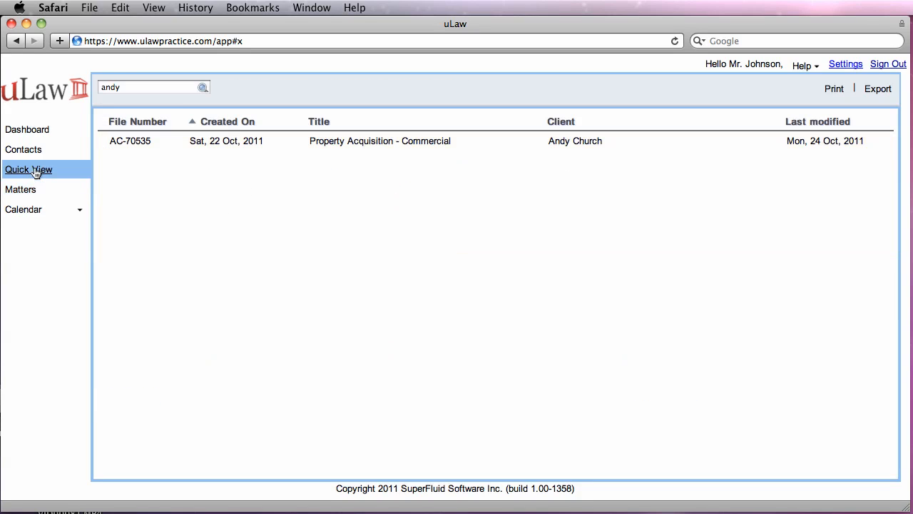
{"action": "mouse_move", "coordinate": [138, 91]}
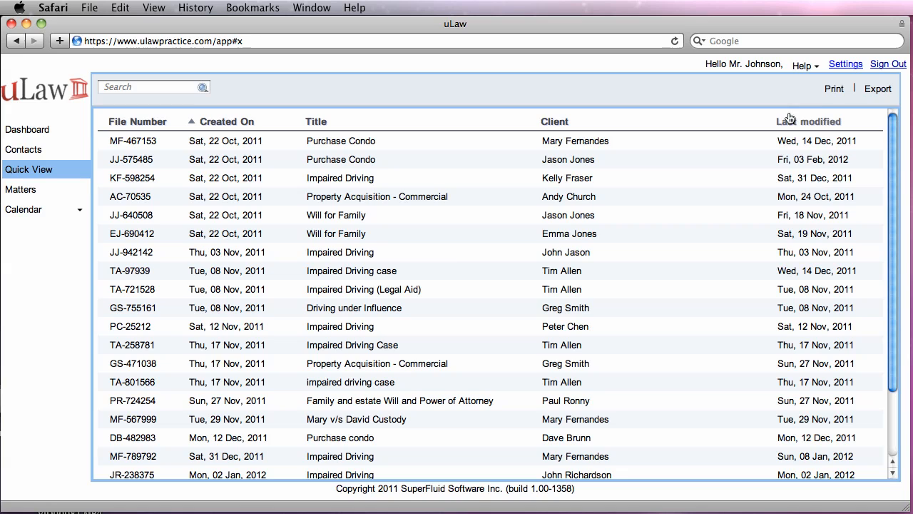
Export the All Matters list and download it as a PDF
{"action": "left_click", "coordinate": [878, 89]}
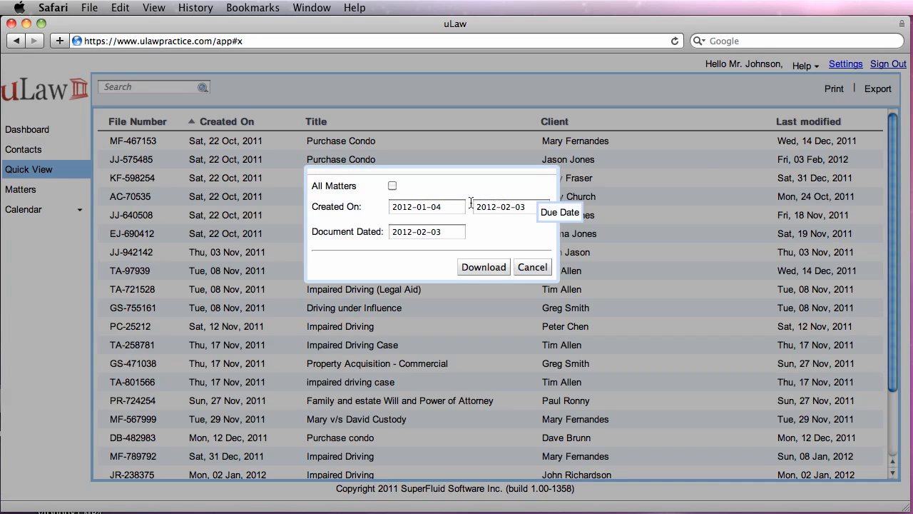
{"action": "left_click", "coordinate": [392, 185]}
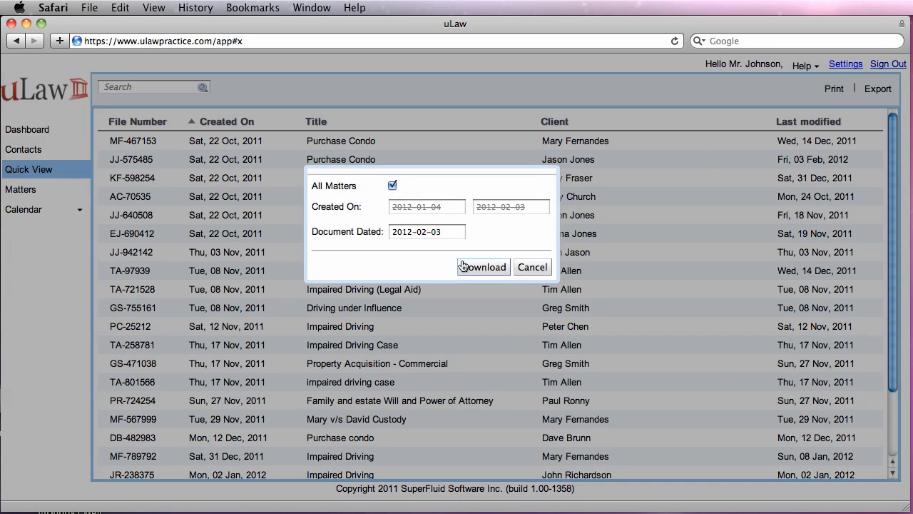
{"action": "left_click", "coordinate": [484, 267]}
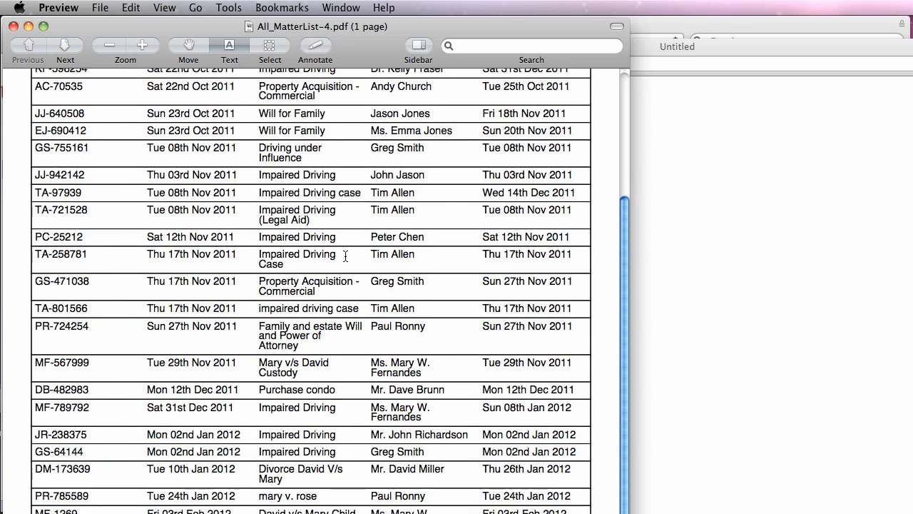
{"action": "scroll", "scroll_direction": "up", "scroll_amount": 3}
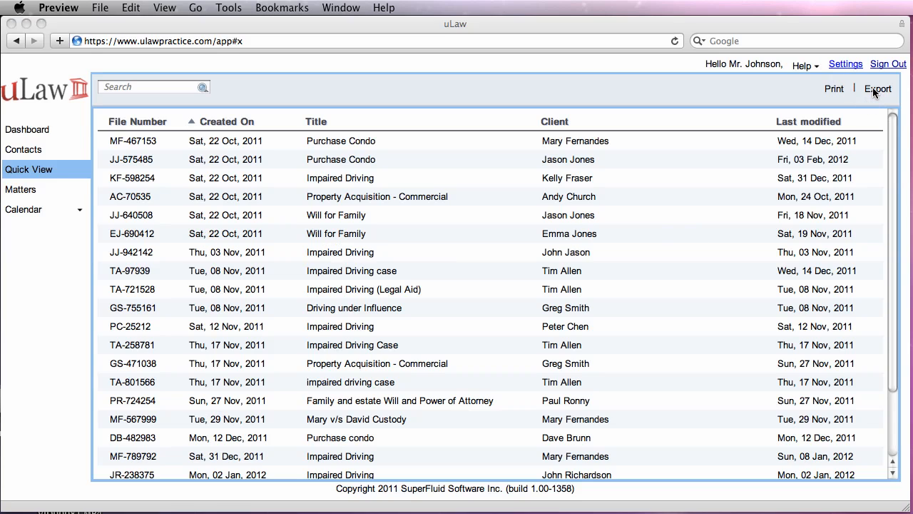
Reopen the export options and tick All Matters instead of the creation date range
{"action": "left_click", "coordinate": [878, 89]}
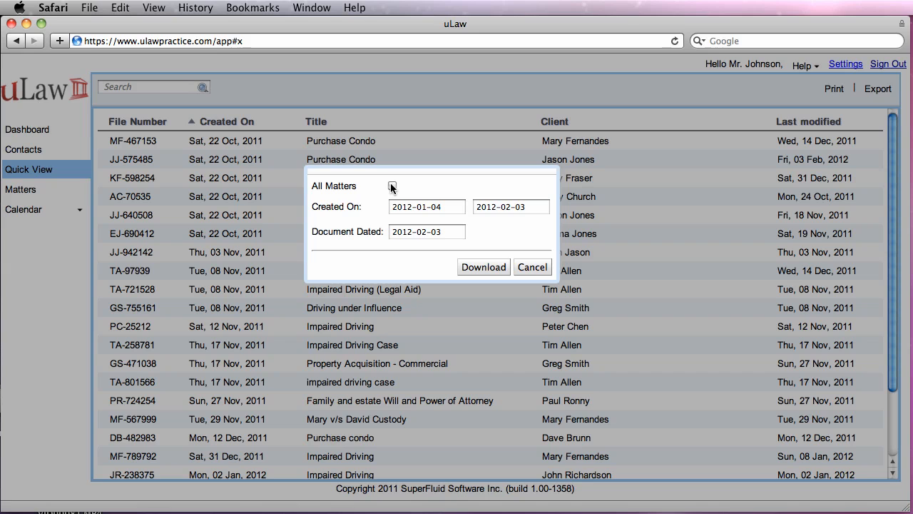
{"action": "left_click", "coordinate": [392, 186]}
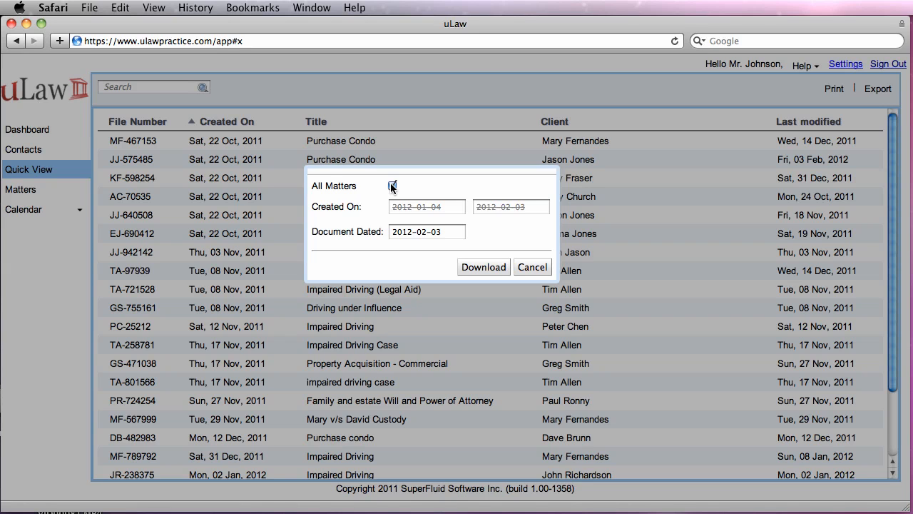